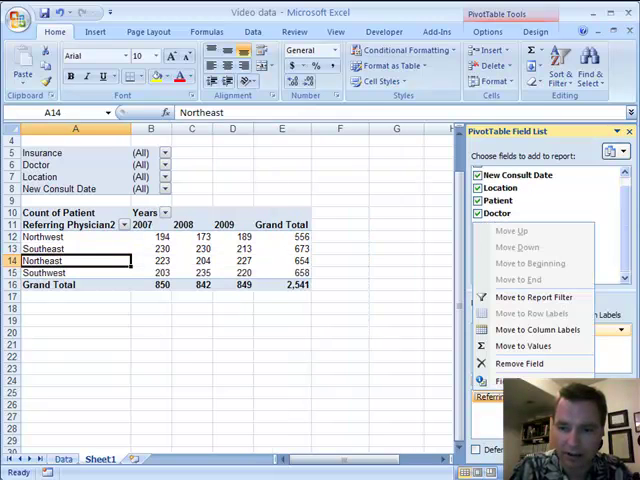
Move the Referring Physician field into the report filters.
left_click(534, 296)
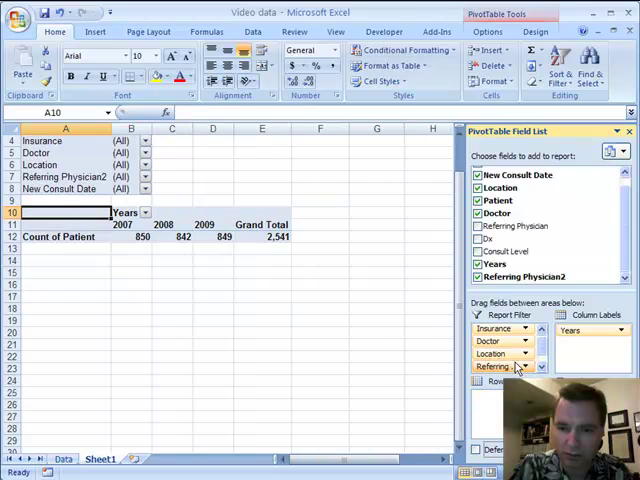
mouse_move(144, 244)
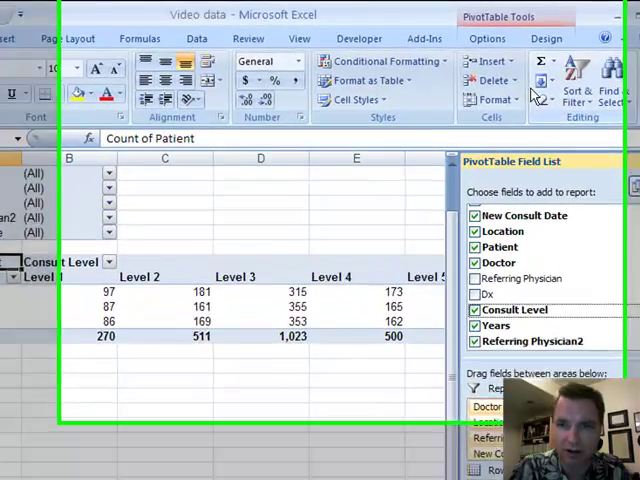
Give the consult level columns B:G a uniform narrower width via Column Width.
left_click(488, 44)
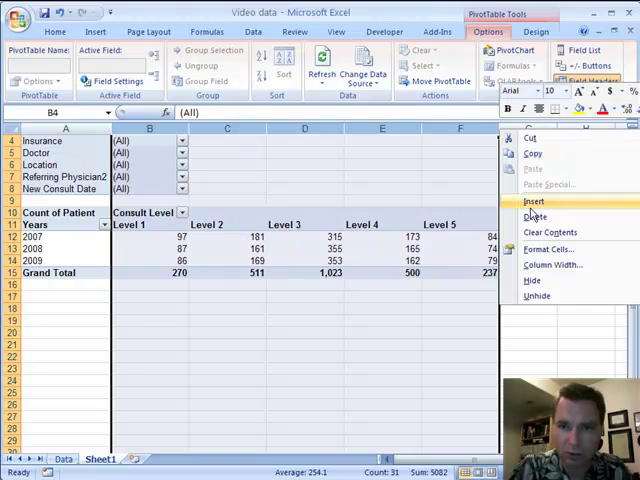
left_click(552, 264)
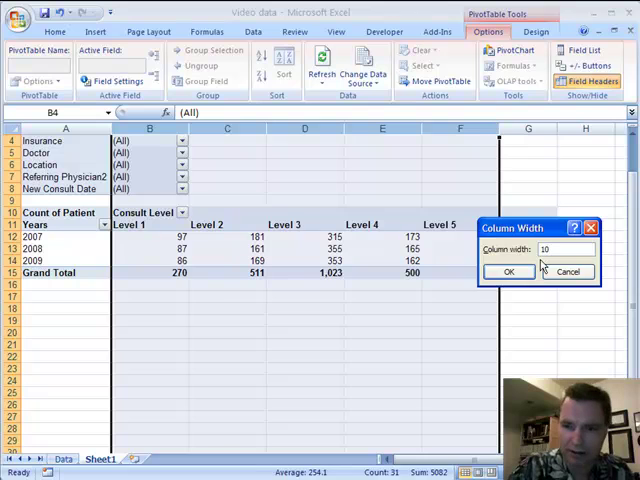
left_click(510, 272)
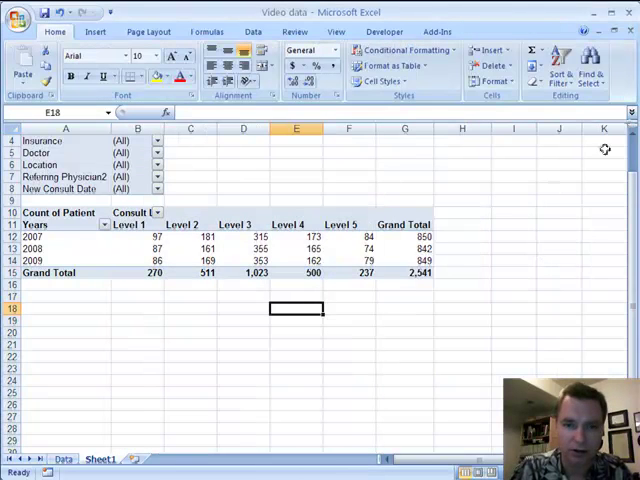
mouse_move(372, 208)
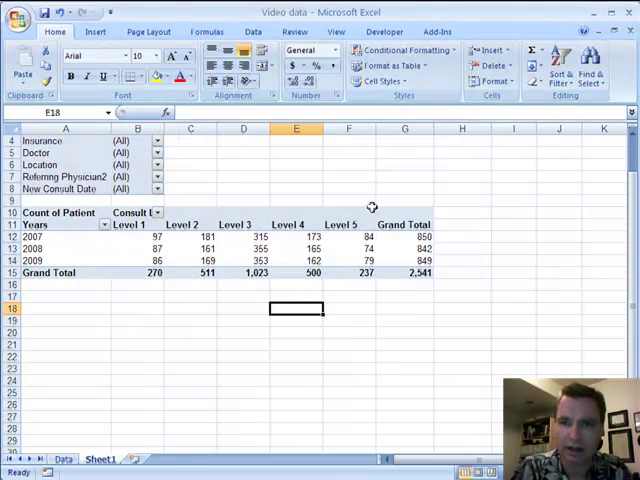
left_click(348, 236)
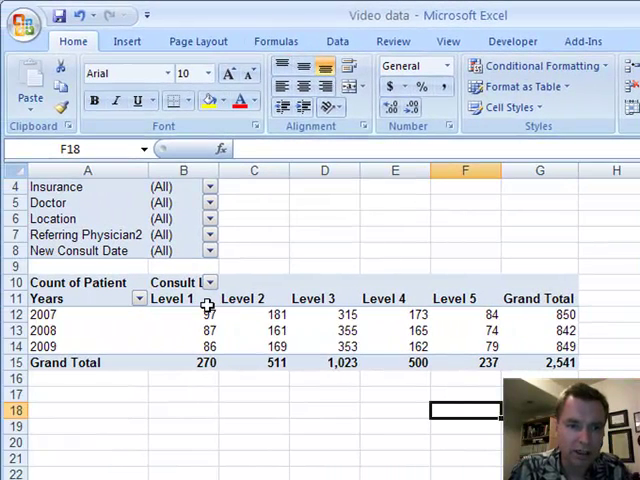
mouse_move(176, 300)
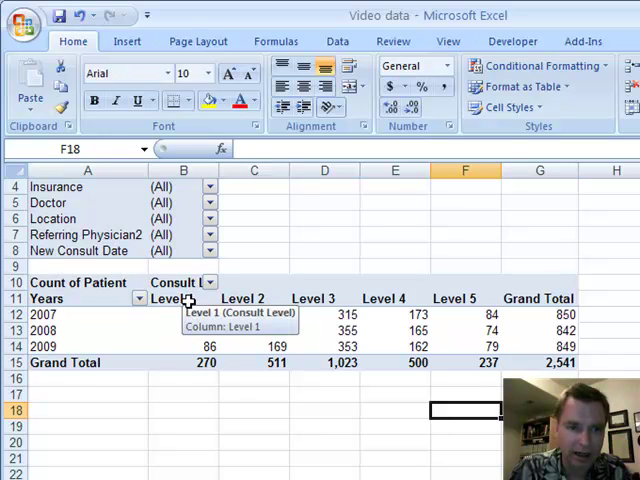
mouse_move(480, 304)
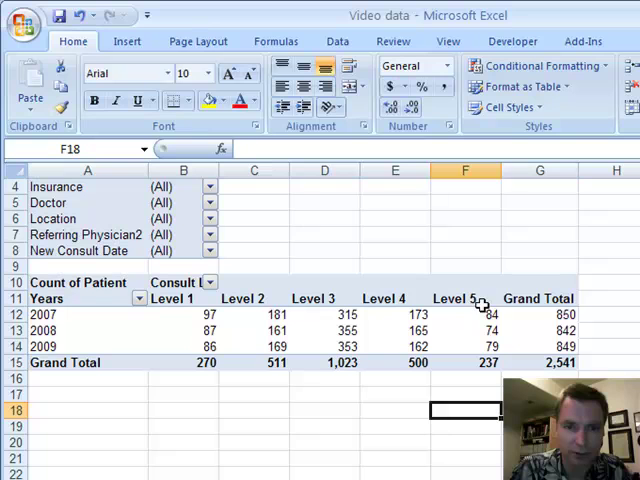
mouse_move(480, 298)
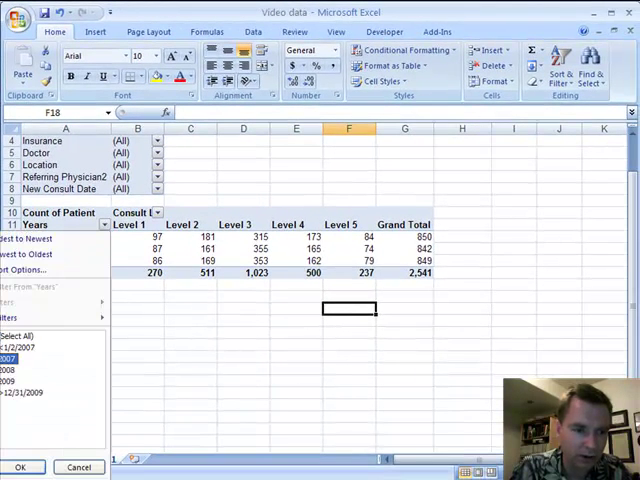
Apply the 2007 year filter and keep only Level 5 consults per doctor, totaling 84.
left_click(22, 468)
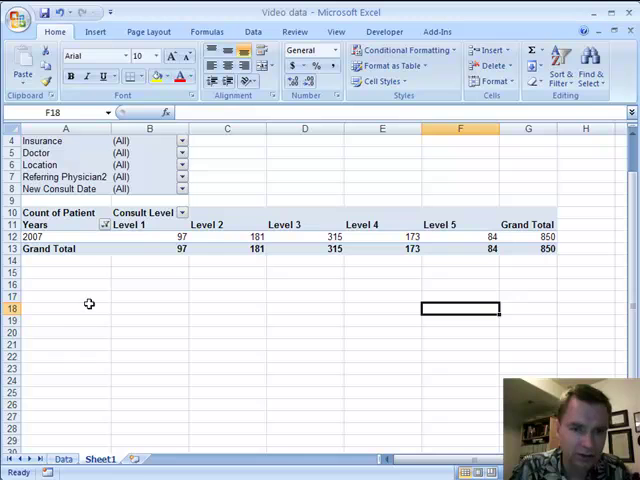
left_click(42, 224)
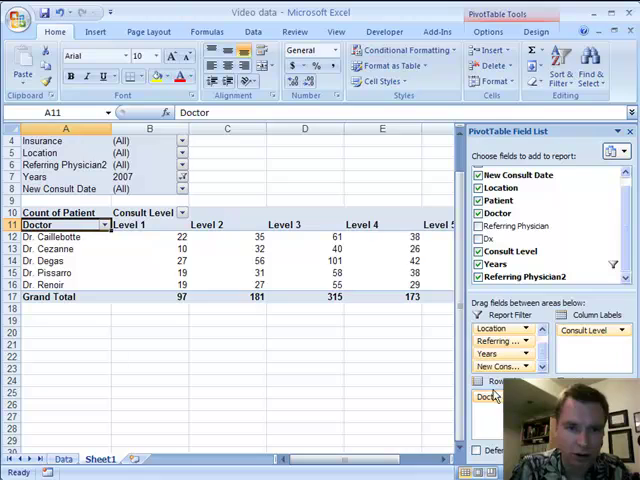
mouse_move(446, 304)
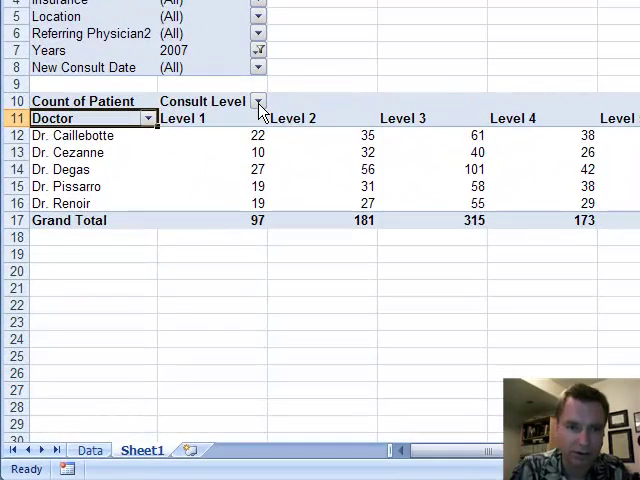
left_click(260, 100)
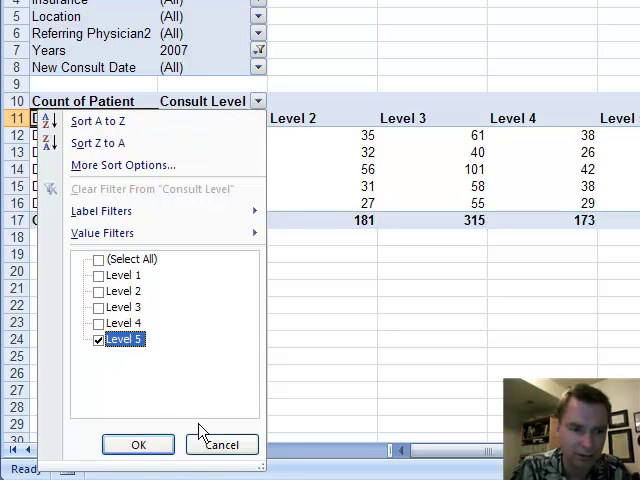
left_click(138, 444)
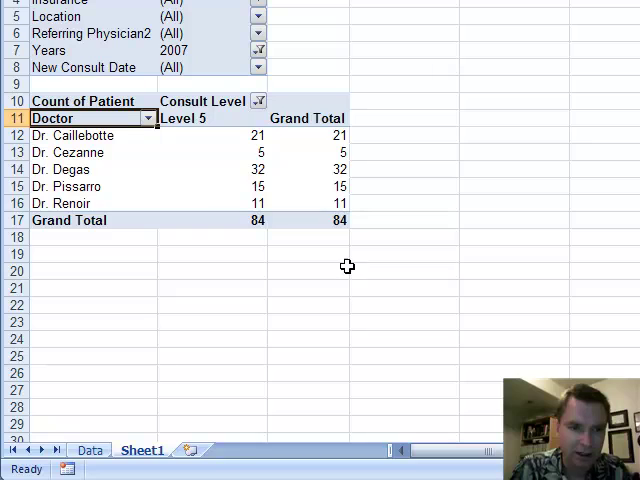
mouse_move(260, 240)
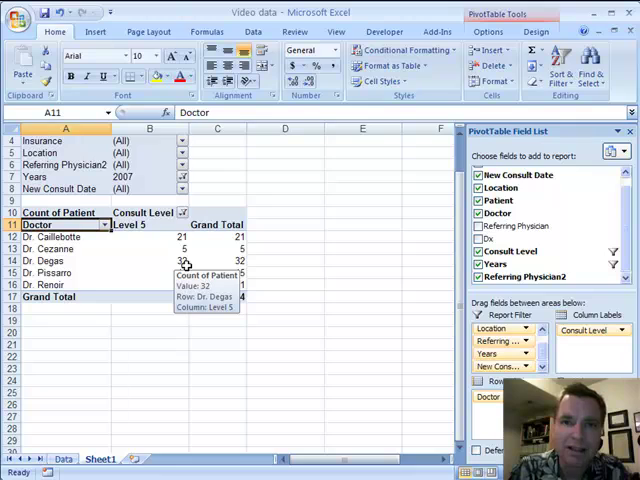
Review the source Data sheet, then drill into Dr. Degas's Level 5 count for a detail sheet.
left_click(148, 260)
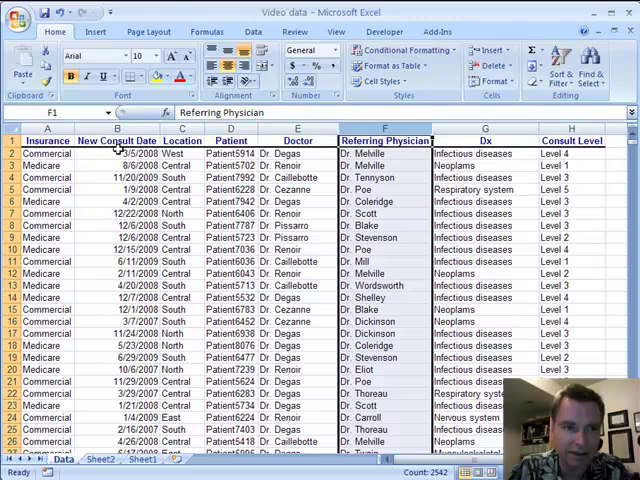
left_click(100, 460)
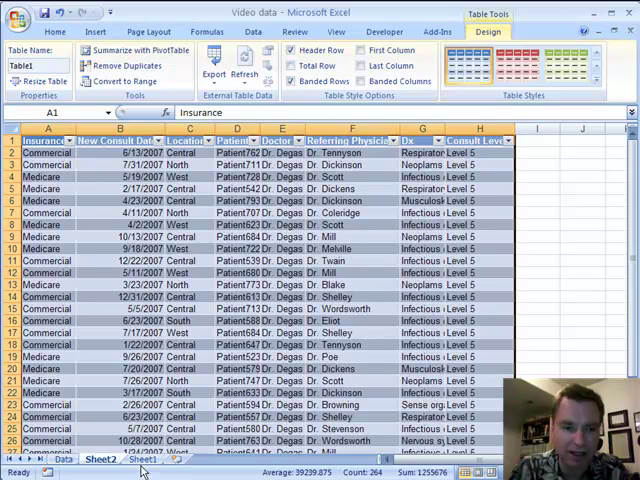
Select the detail table's columns from Patient onward and fit their widths to the data.
left_click(140, 460)
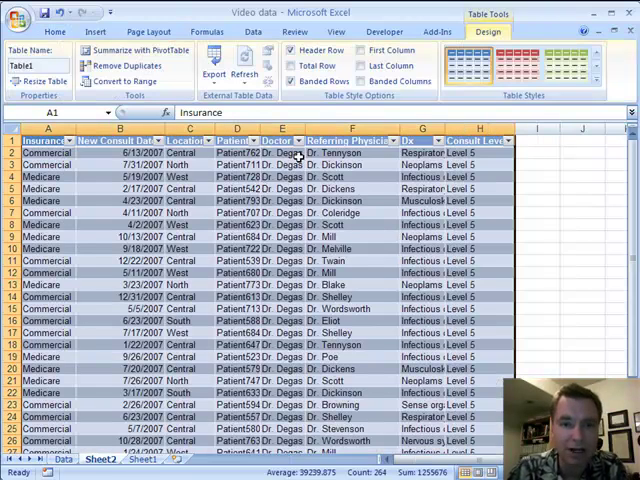
left_click(280, 212)
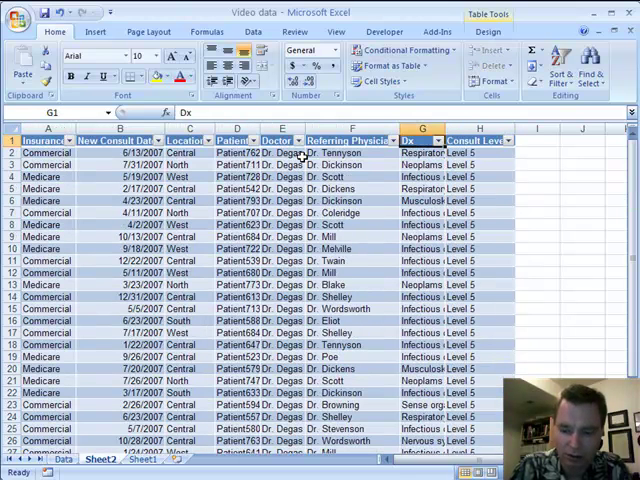
left_click(236, 140)
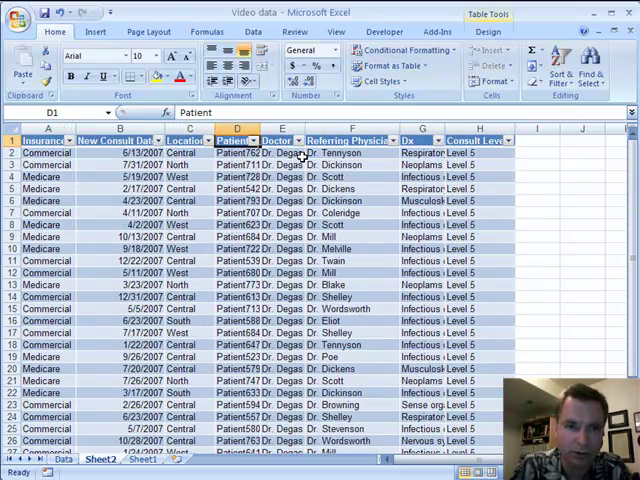
left_click_drag(264, 140, 268, 140)
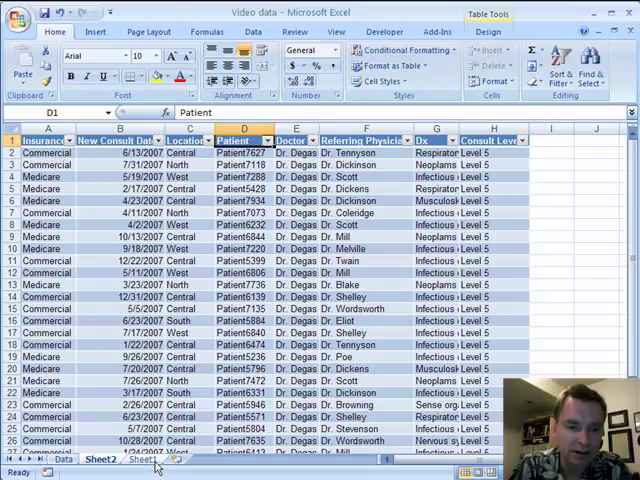
Switch from the detail sheet back through Sheet1 to the full source Data sheet.
left_click(200, 450)
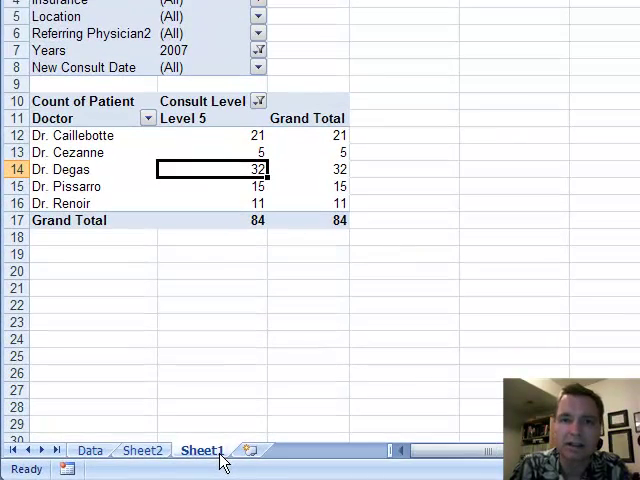
mouse_move(264, 144)
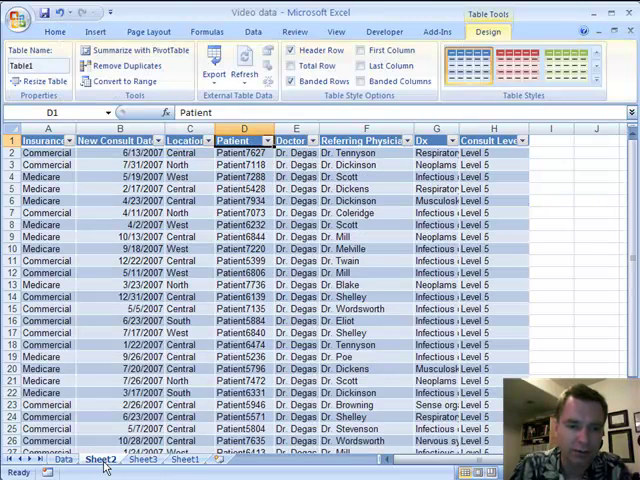
right_click(102, 460)
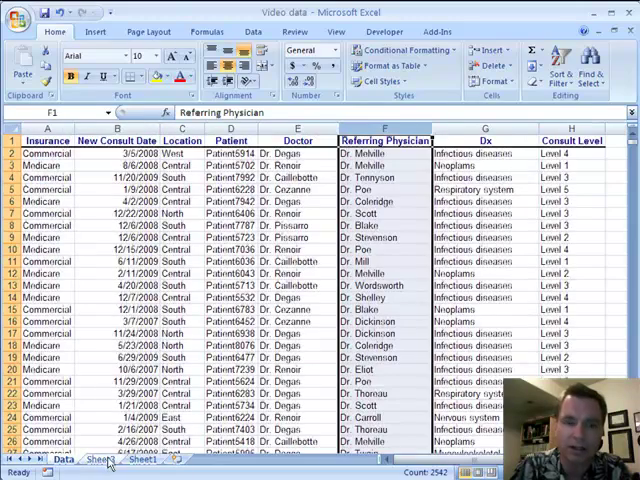
Return to Sheet1 showing 2007 Level 5 consult counts per doctor, totaling 84.
right_click(100, 460)
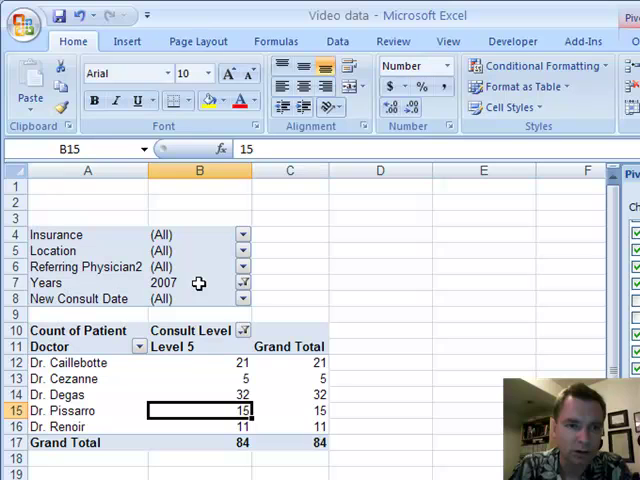
mouse_move(196, 346)
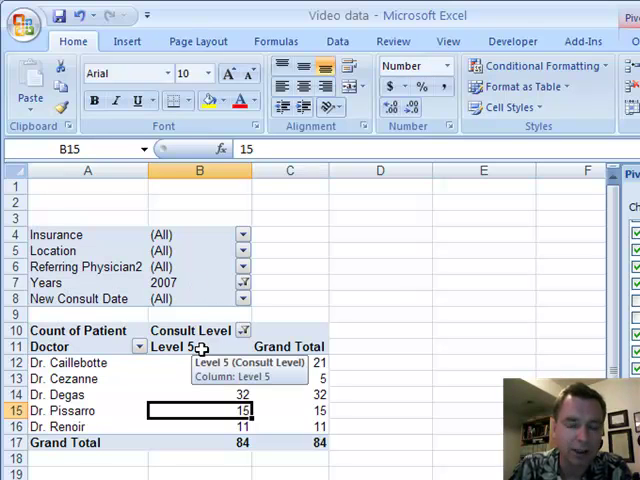
mouse_move(284, 384)
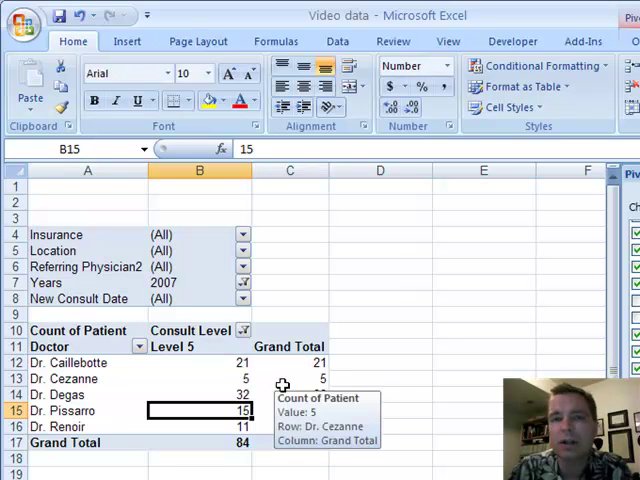